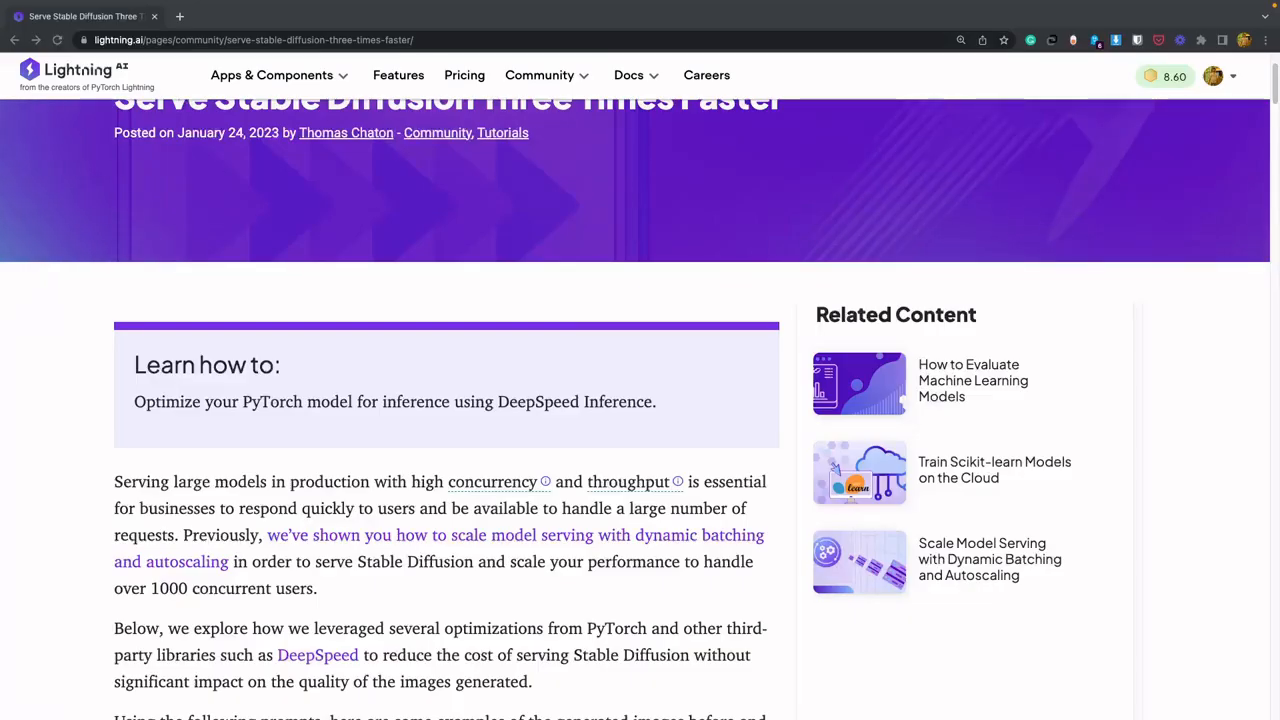
pyautogui.scroll(3)
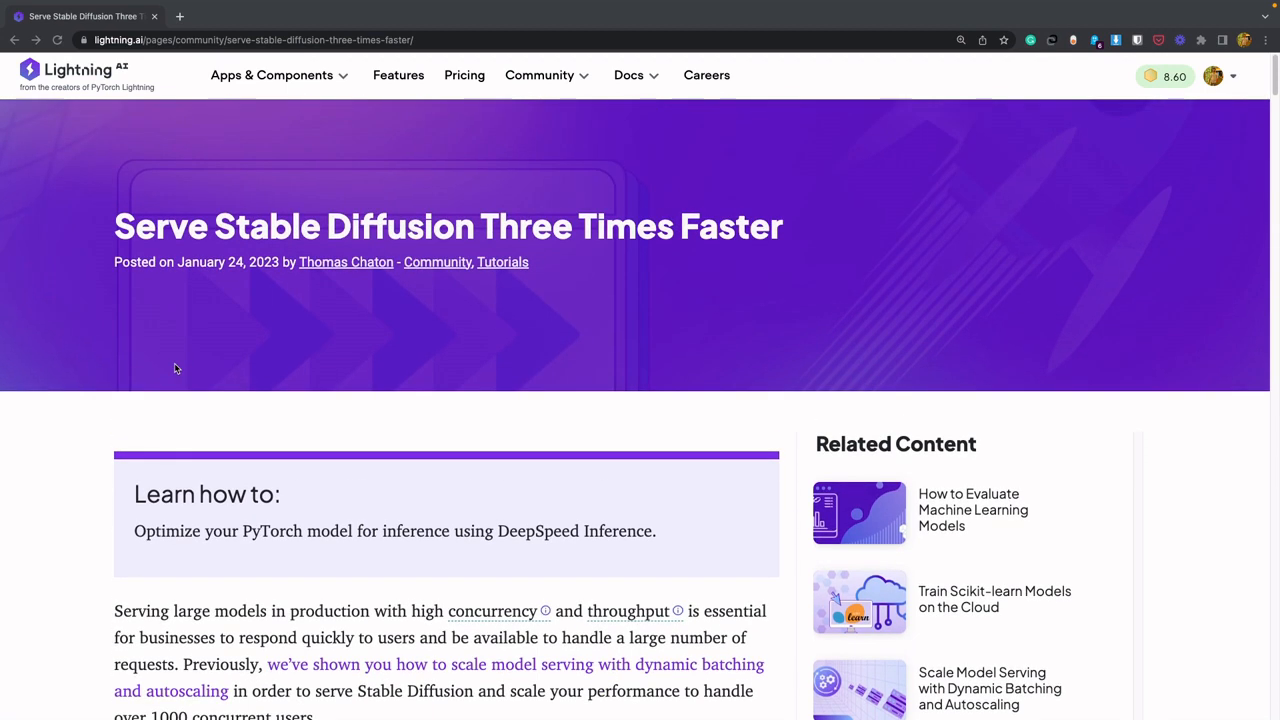
pyautogui.moveTo(128, 324)
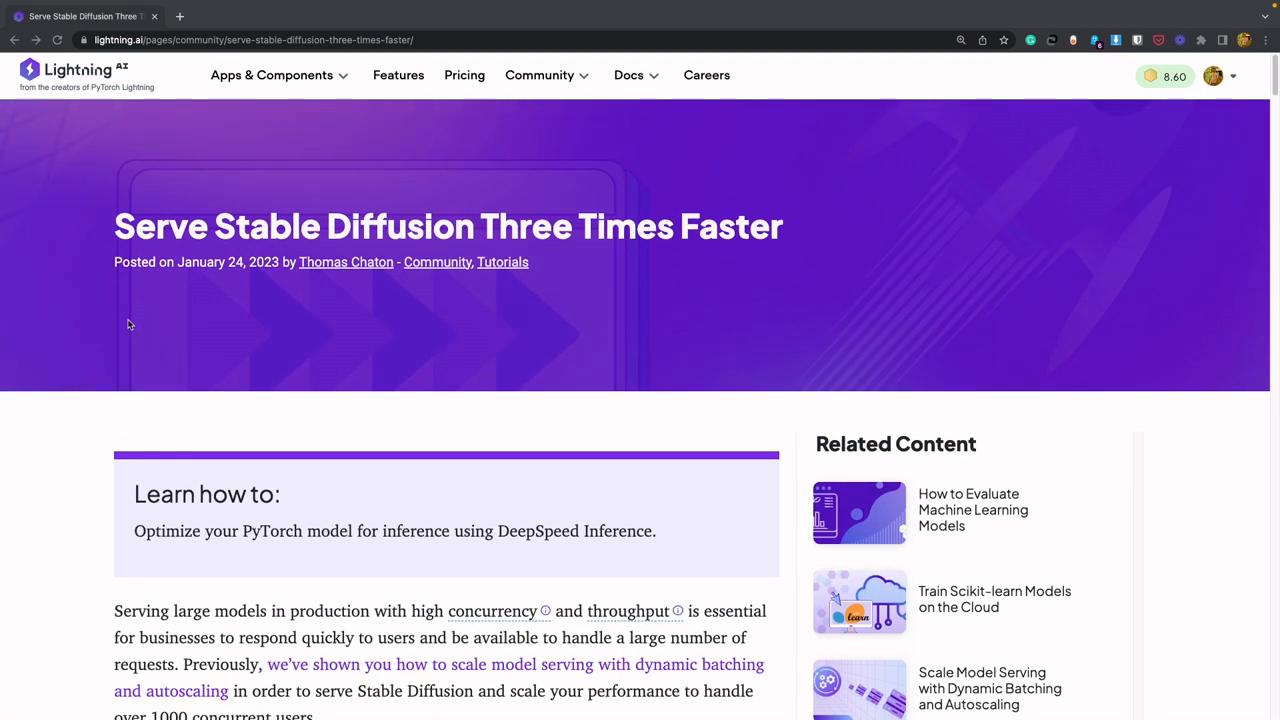